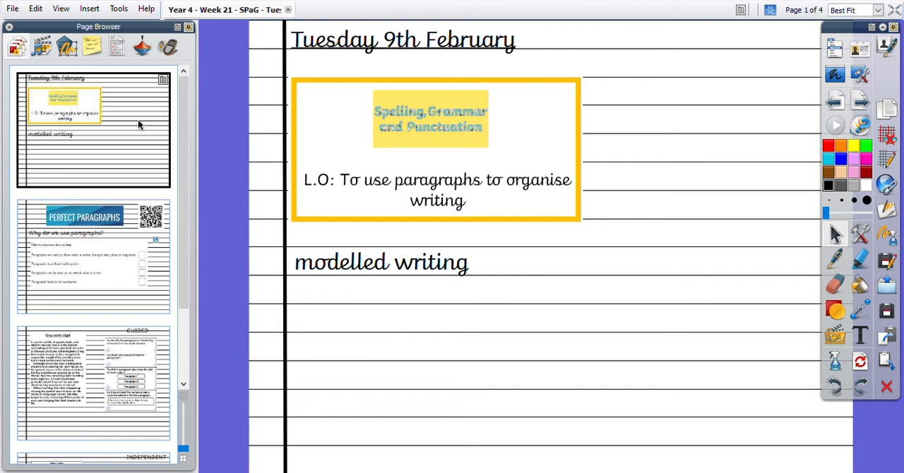
{"action": "mouse_move", "coordinate": [163, 141]}
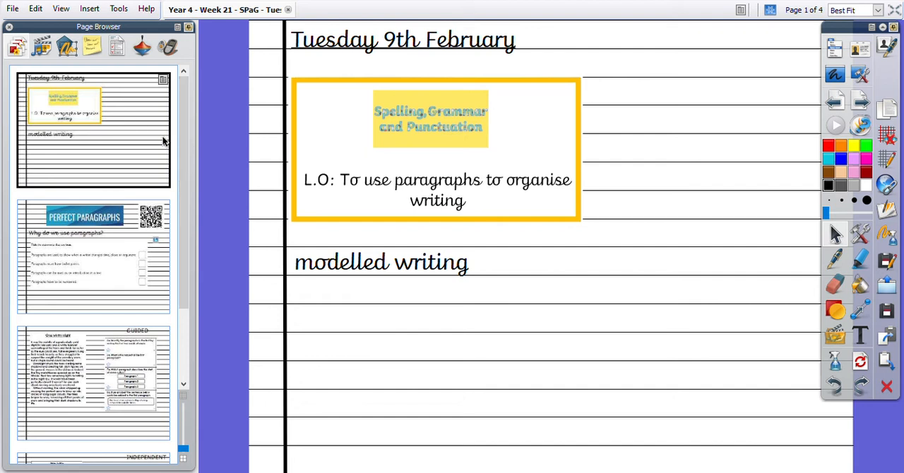
{"action": "mouse_move", "coordinate": [377, 210]}
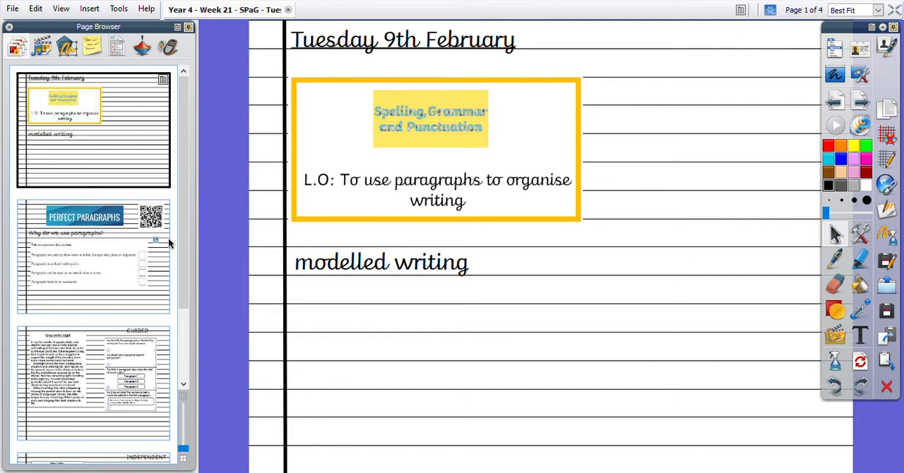
- Open the page 2 Perfect Paragraphs page and scroll the page list to the reading pages
{"action": "left_click", "coordinate": [93, 256]}
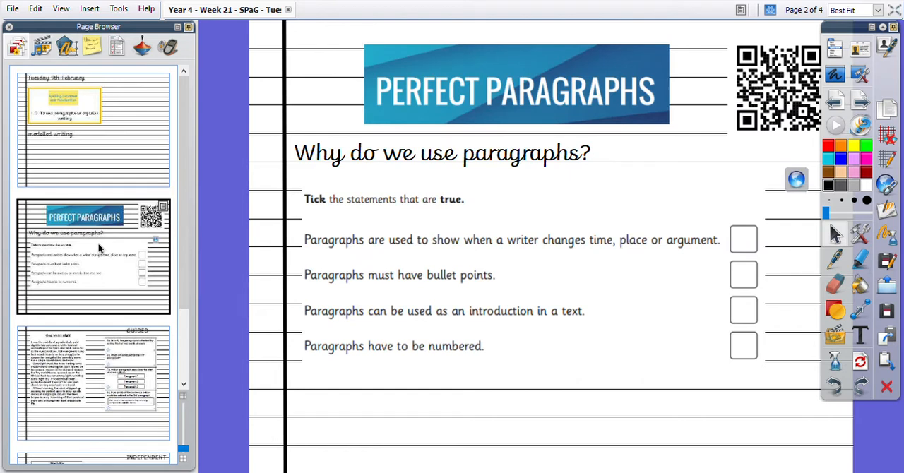
{"action": "mouse_move", "coordinate": [800, 149]}
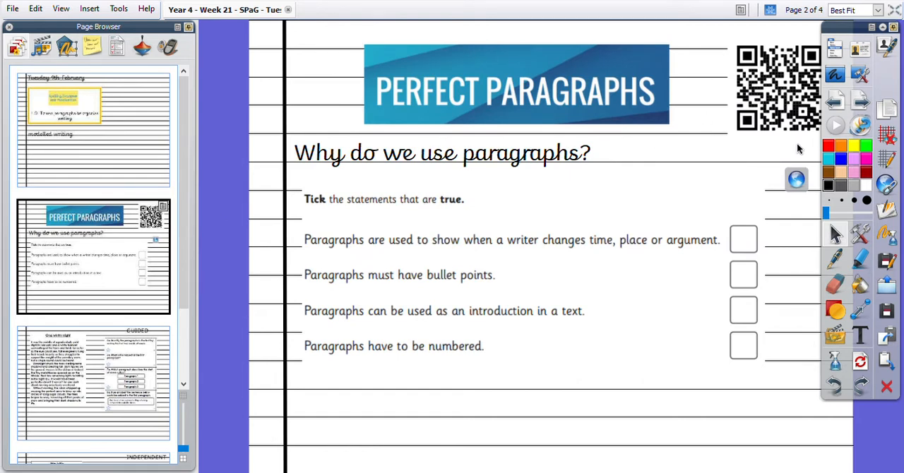
{"action": "mouse_move", "coordinate": [680, 162]}
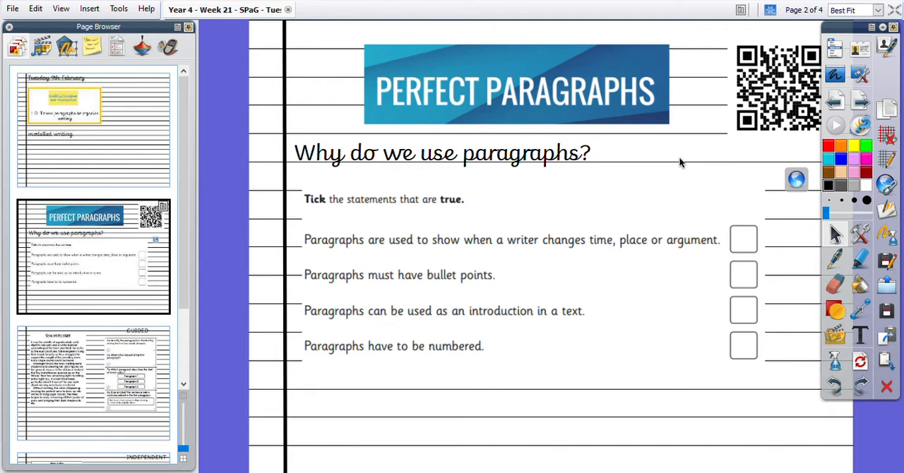
{"action": "mouse_move", "coordinate": [514, 103]}
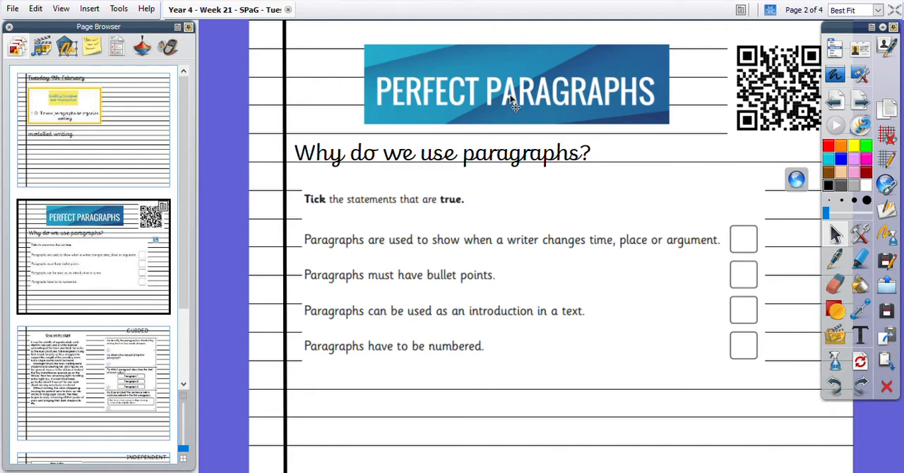
{"action": "mouse_move", "coordinate": [712, 59]}
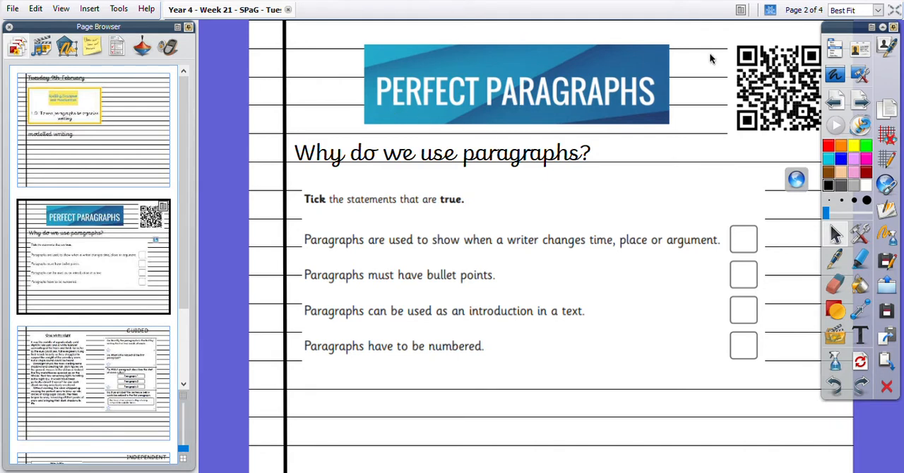
{"action": "mouse_move", "coordinate": [687, 157]}
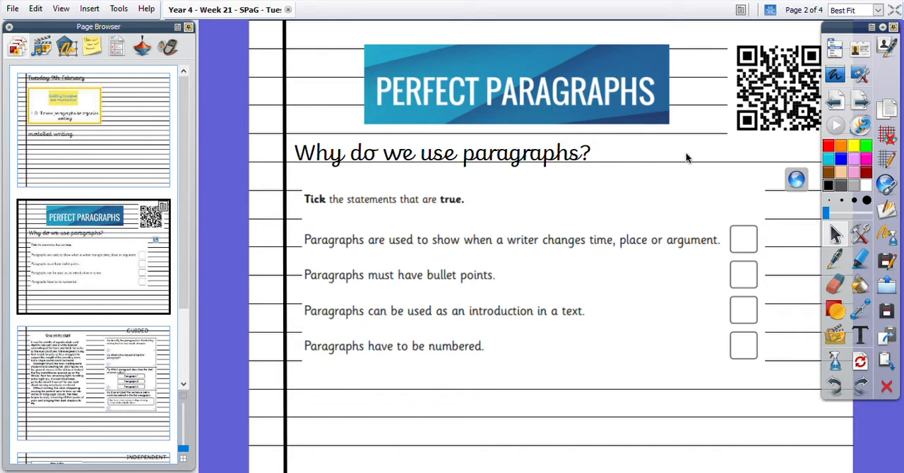
{"action": "mouse_move", "coordinate": [638, 164]}
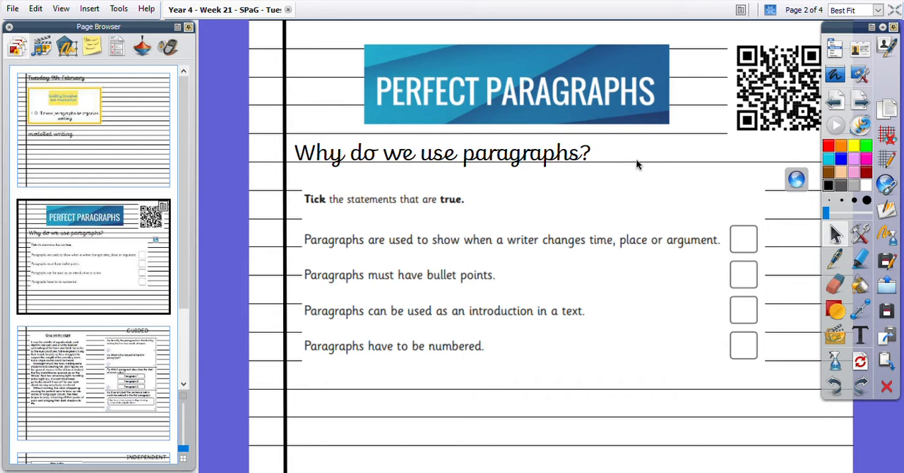
{"action": "mouse_move", "coordinate": [254, 264]}
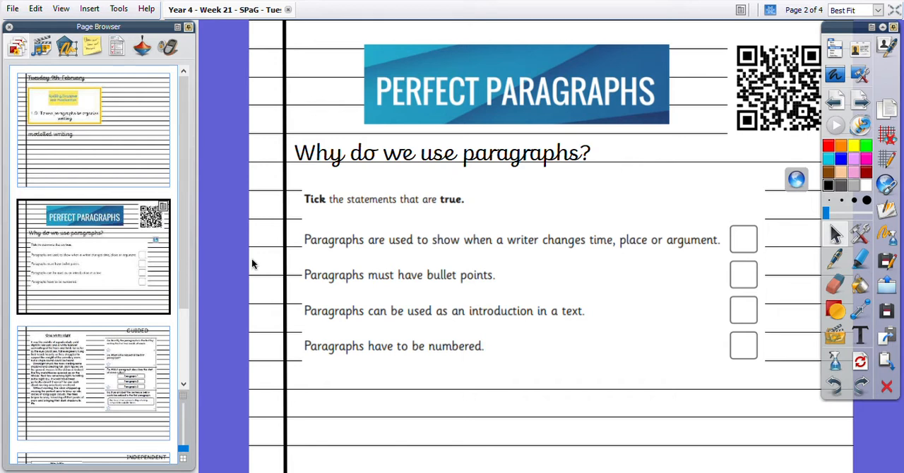
{"action": "mouse_move", "coordinate": [183, 265]}
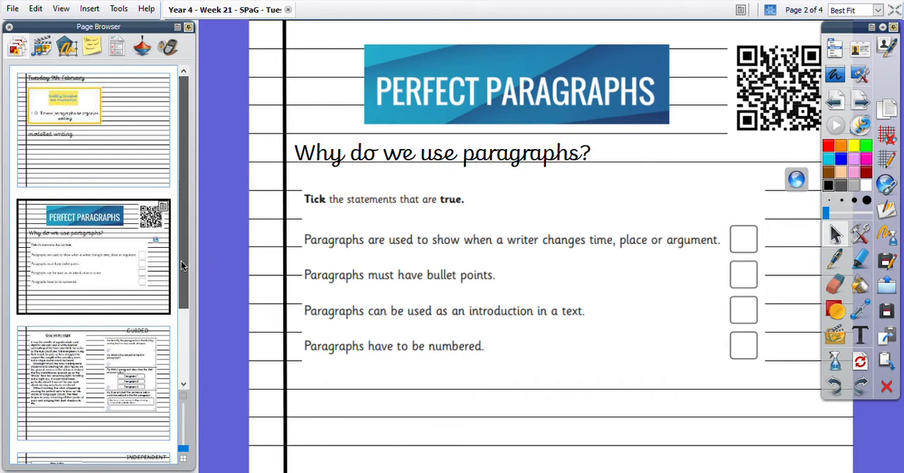
{"action": "scroll", "scroll_direction": "down", "scroll_amount": 3}
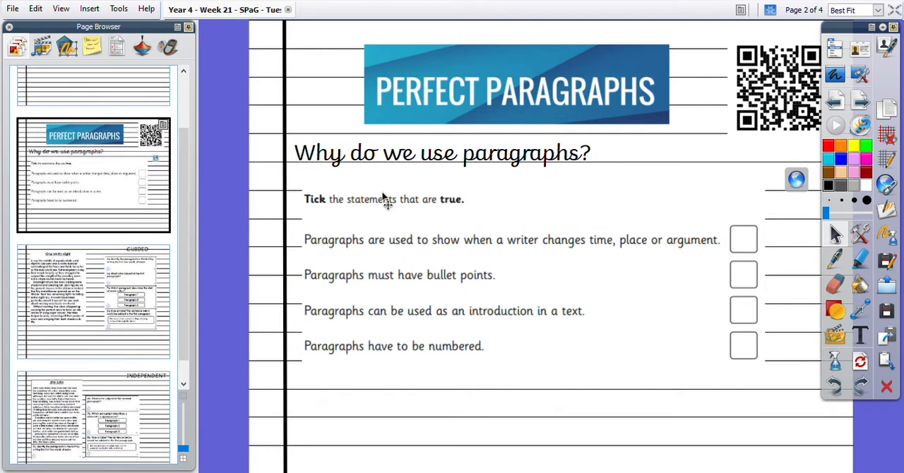
{"action": "mouse_move", "coordinate": [440, 184]}
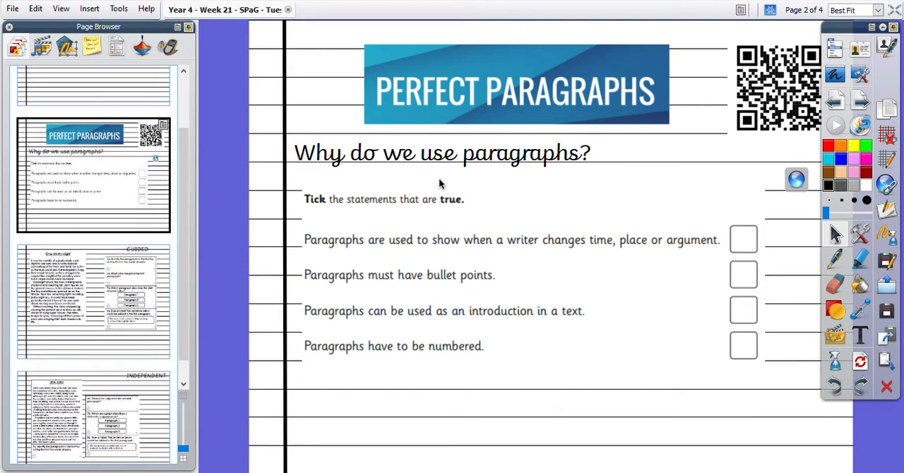
{"action": "mouse_move", "coordinate": [495, 397]}
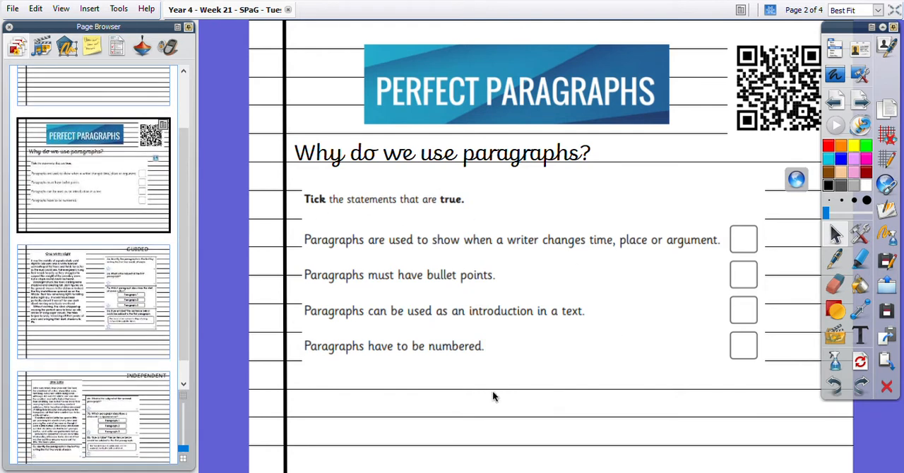
{"action": "mouse_move", "coordinate": [468, 346]}
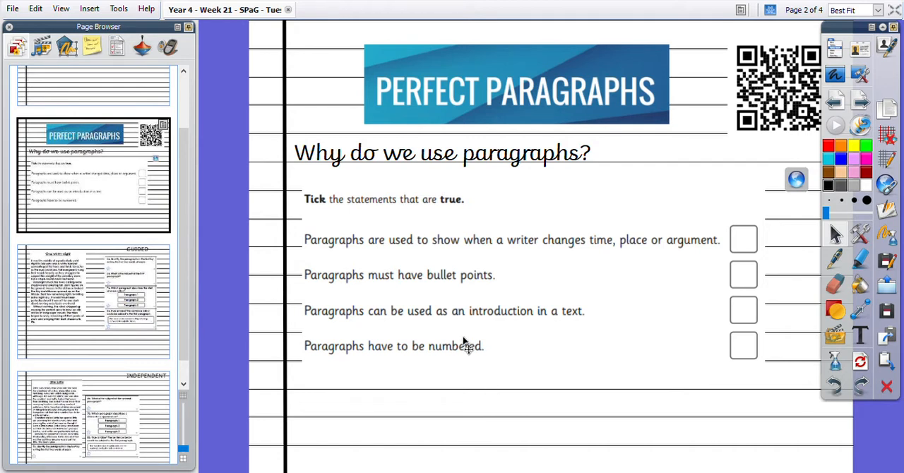
{"action": "mouse_move", "coordinate": [541, 290]}
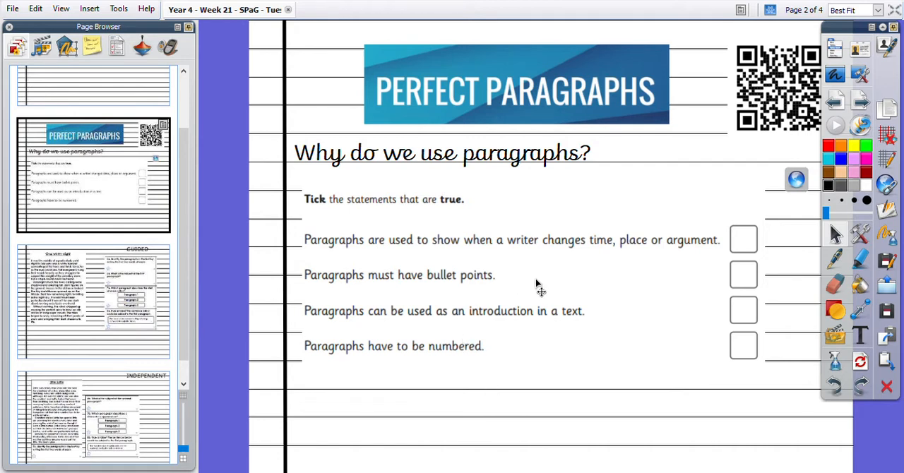
{"action": "mouse_move", "coordinate": [533, 261]}
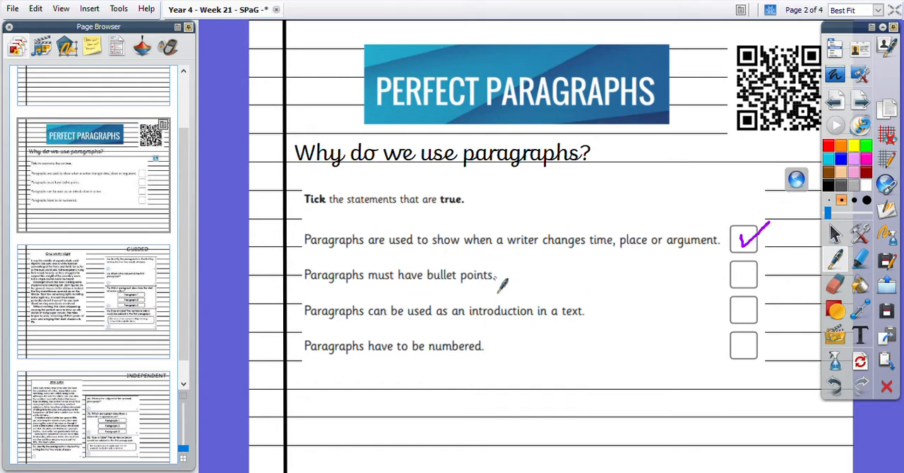
{"action": "mouse_move", "coordinate": [476, 343]}
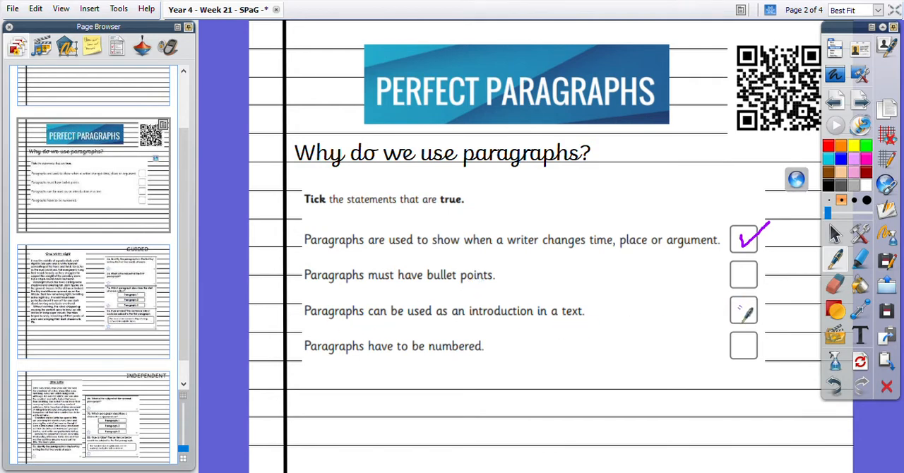
- Draw a purple tick in the introduction statement's checkbox
{"action": "left_click_drag", "start_coordinate": [731, 317], "coordinate": [766, 297]}
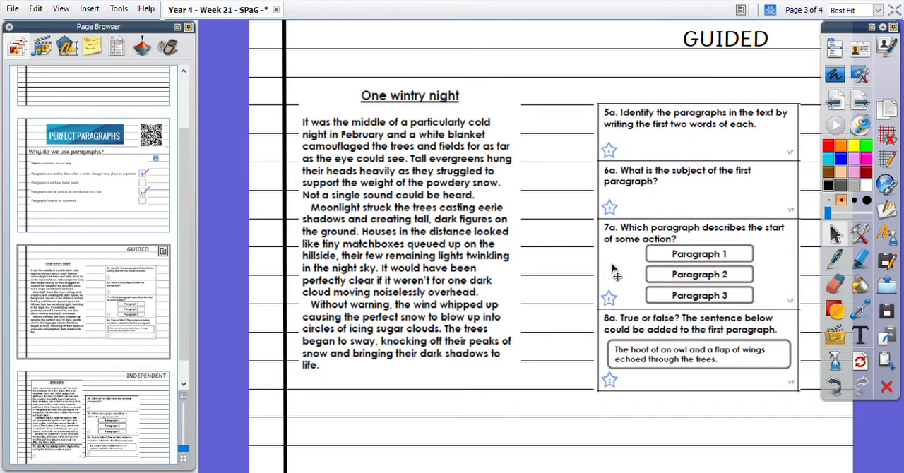
{"action": "mouse_move", "coordinate": [310, 388]}
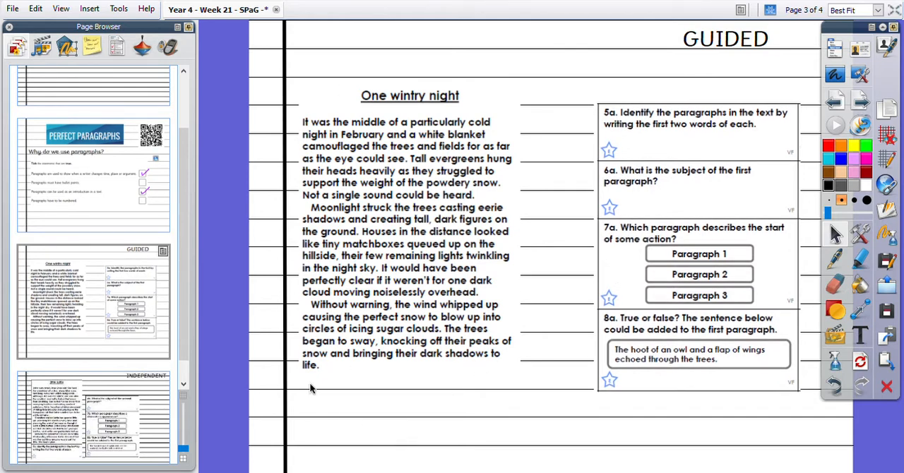
{"action": "mouse_move", "coordinate": [742, 149]}
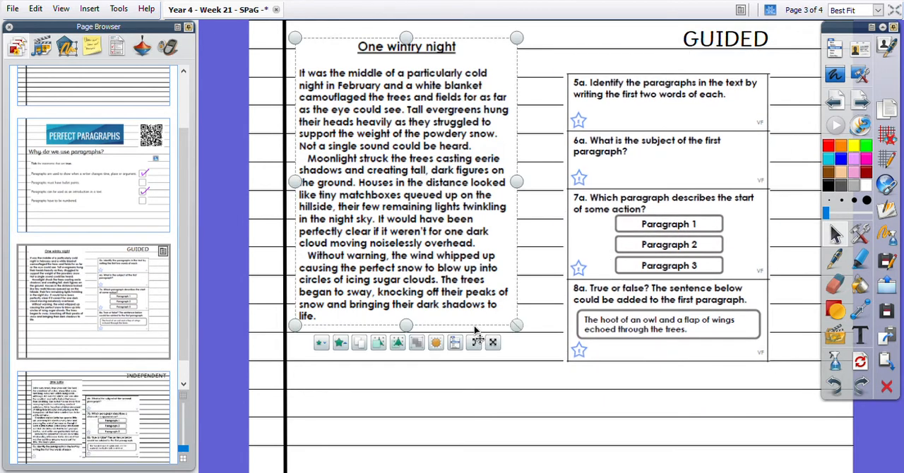
{"action": "left_click", "coordinate": [456, 385]}
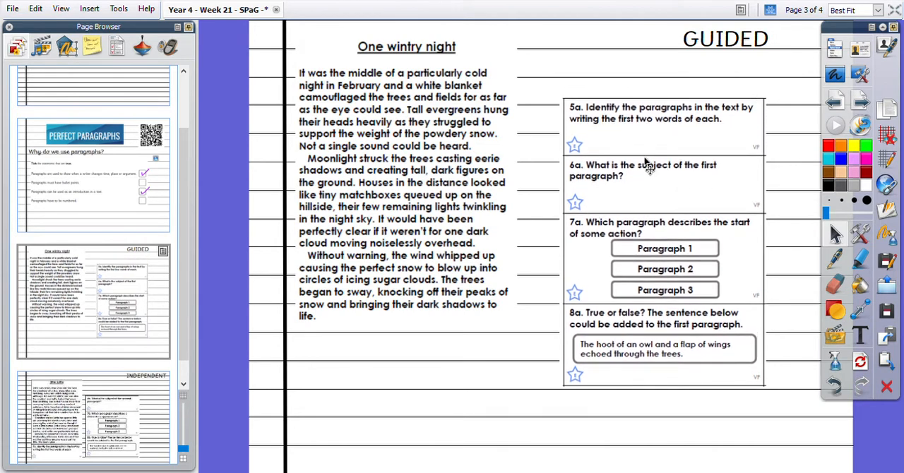
{"action": "mouse_move", "coordinate": [676, 178]}
{"action": "type", "text": "1. It was"}
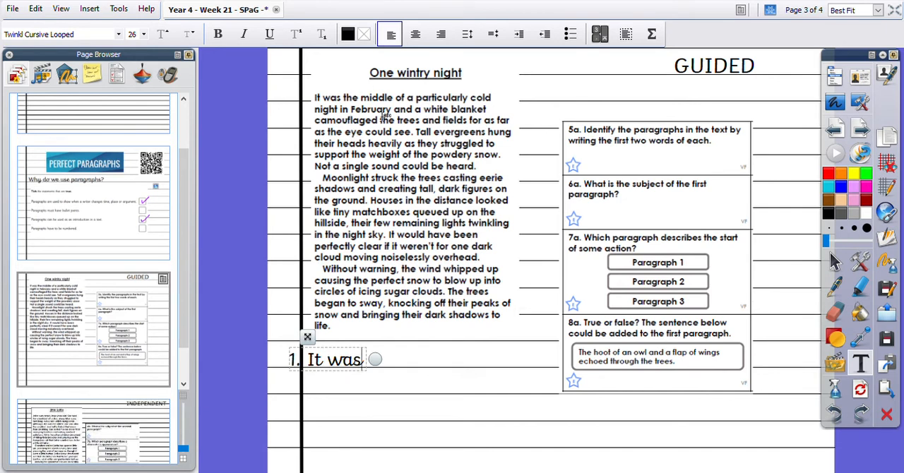
{"action": "mouse_move", "coordinate": [379, 143]}
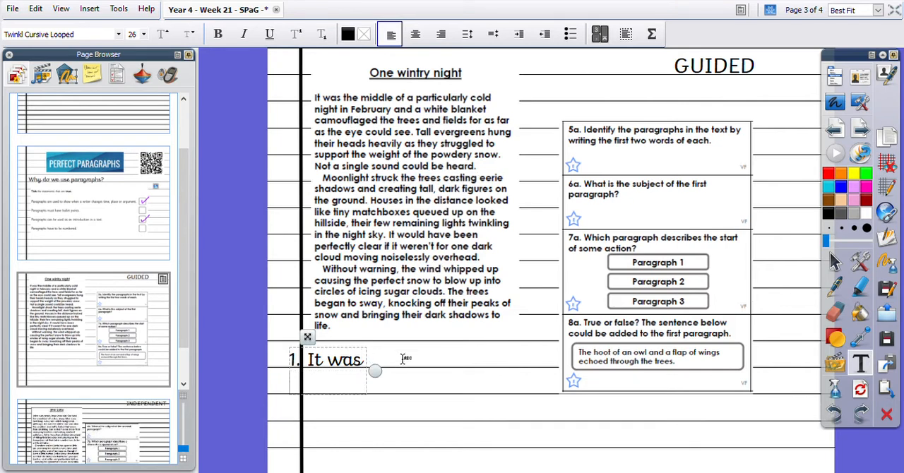
- Type the openers 'Moonlight struck' and 'Without warning' in cursive below the passage
{"action": "type", "text": "Moonlight struck"}
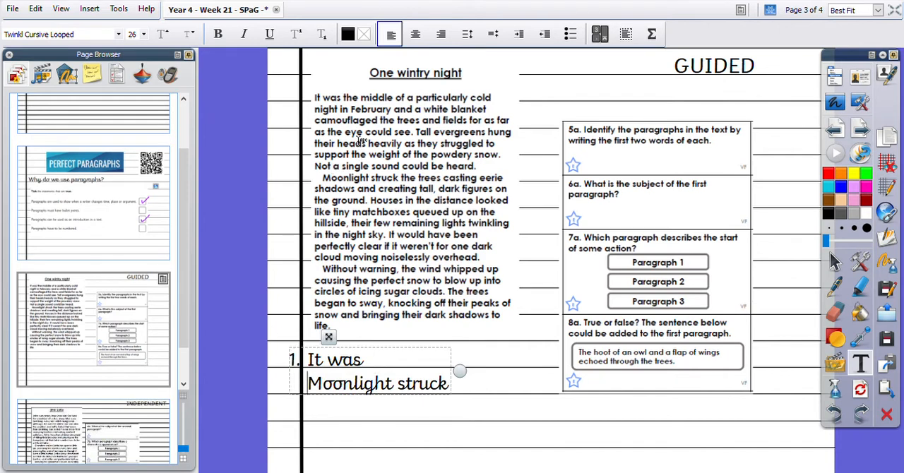
{"action": "mouse_move", "coordinate": [421, 289]}
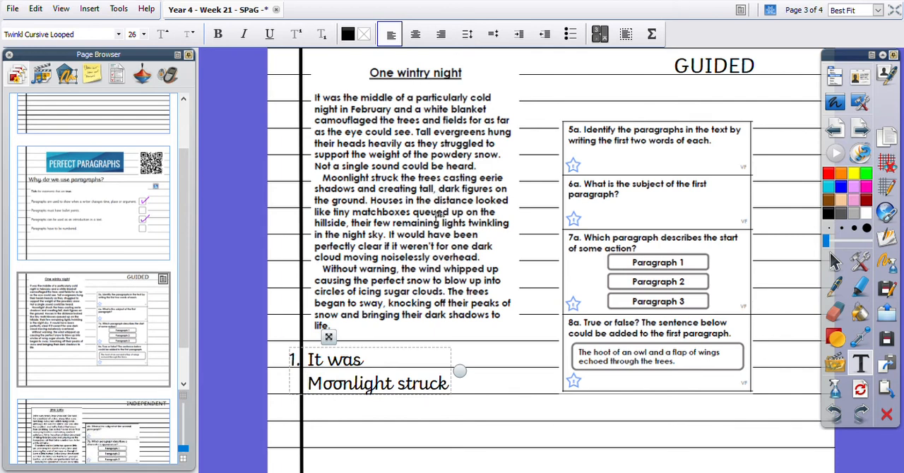
{"action": "mouse_move", "coordinate": [382, 267]}
{"action": "type", "text": "."}
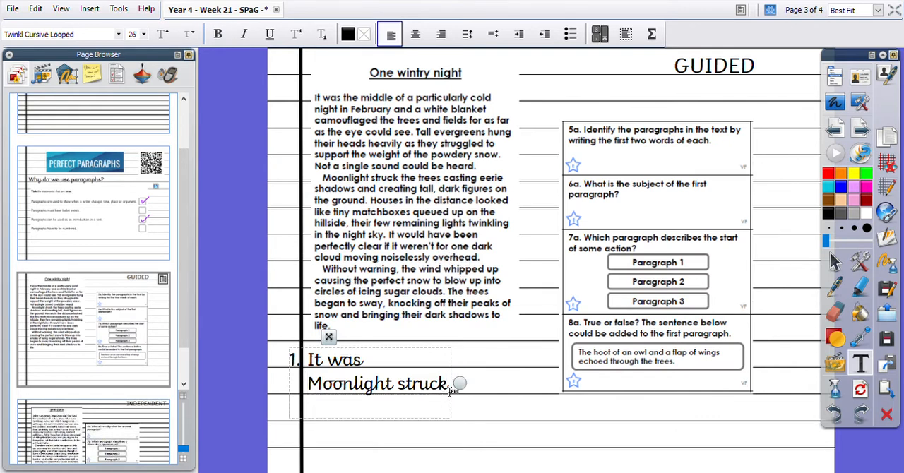
{"action": "type", "text": "Without warning"}
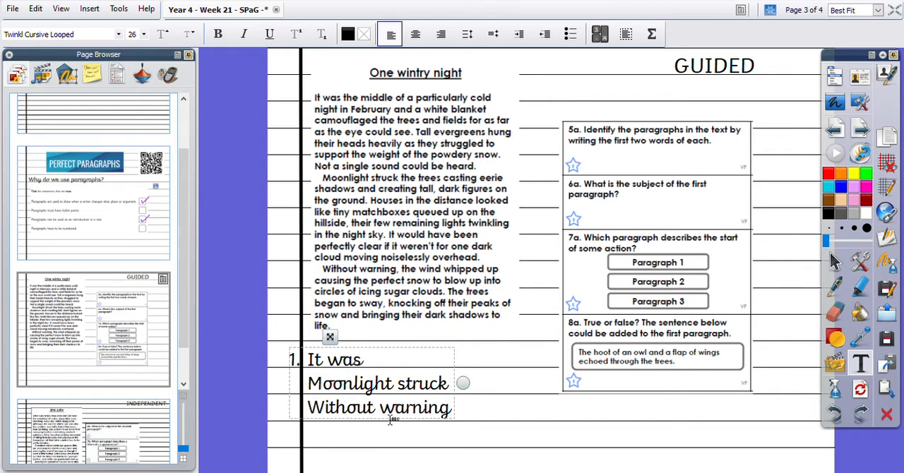
{"action": "mouse_move", "coordinate": [724, 142]}
{"action": "type", "text": "2. The subject of the fi"}
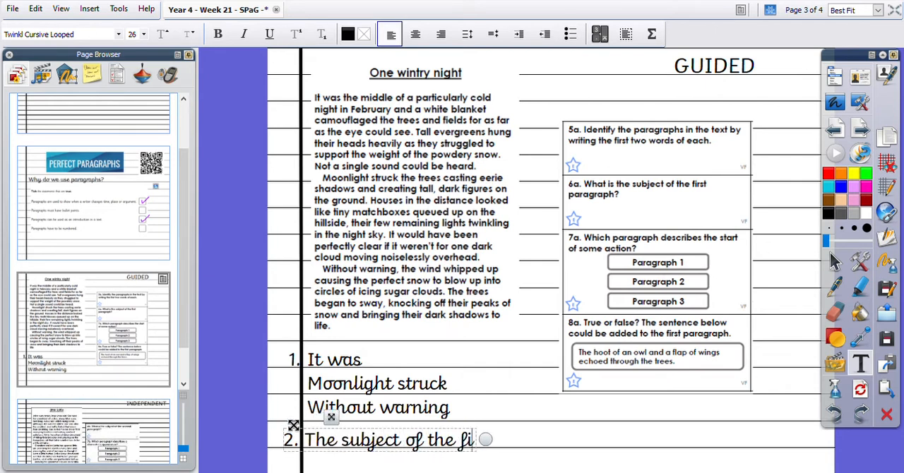
- Type answer 2: the first paragraph's subject shows it is winter and has been snowing
{"action": "type", "text": "rst paragraph is to make it clear that it is"}
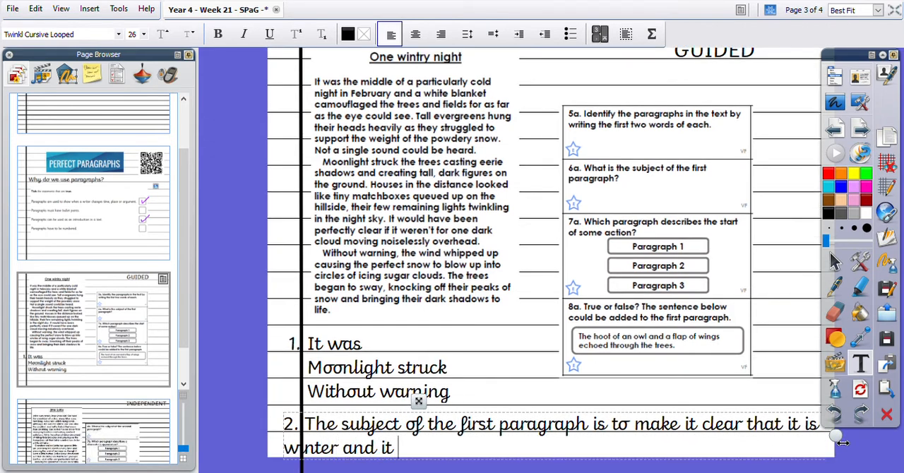
{"action": "type", "text": "has been snowing."}
{"action": "type", "text": "3."}
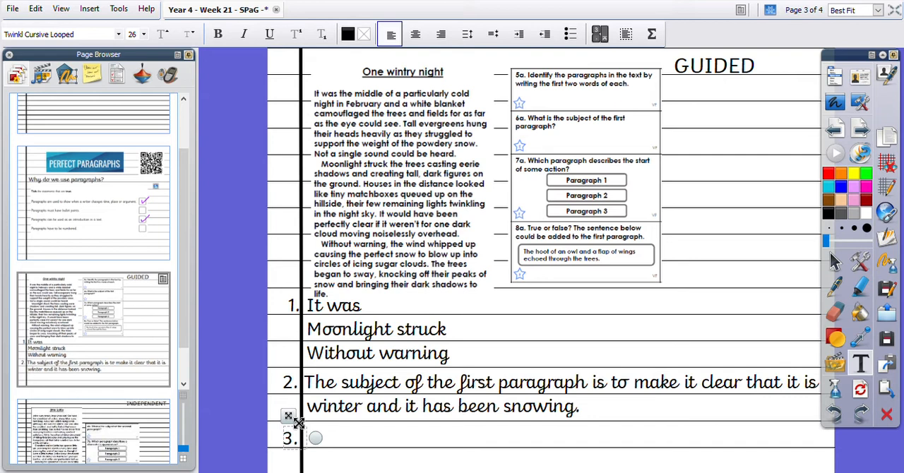
- Type 'Paragraph 3' as the third answer below answer 2
{"action": "type", "text": "Paragraph 3"}
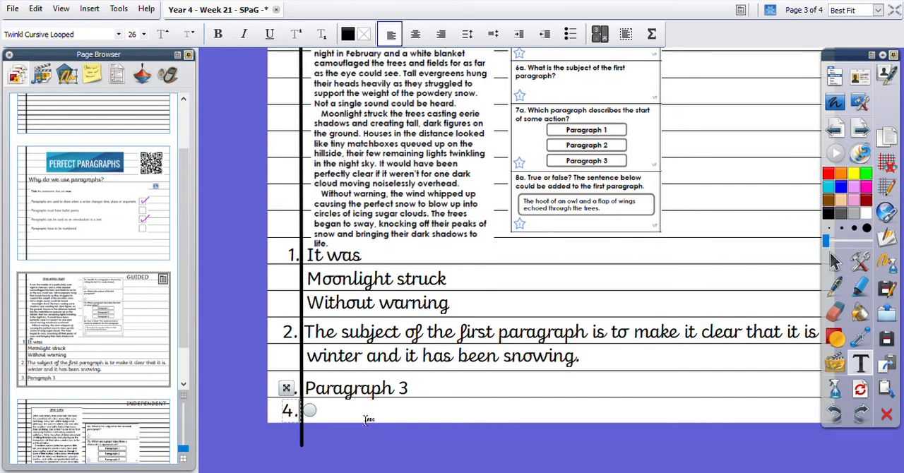
- Type answer 4: incorrect, because the sentence would suit paragraph 3
{"action": "scroll", "scroll_direction": "down", "scroll_amount": 3}
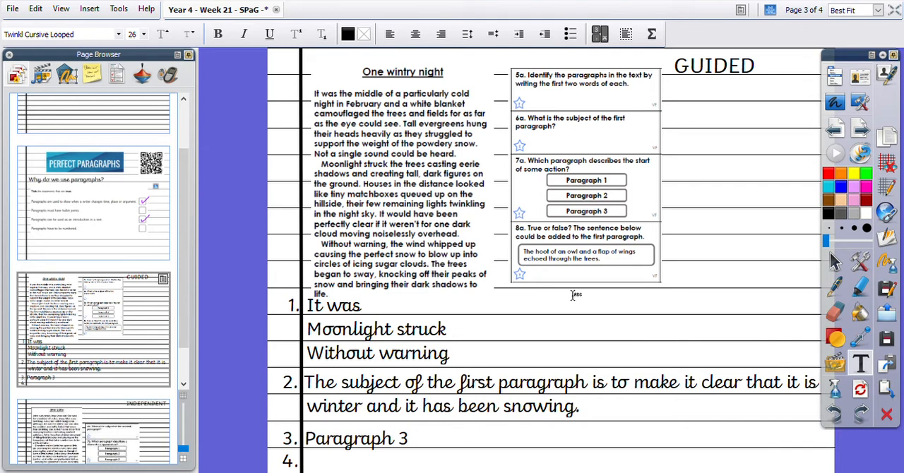
{"action": "mouse_move", "coordinate": [434, 163]}
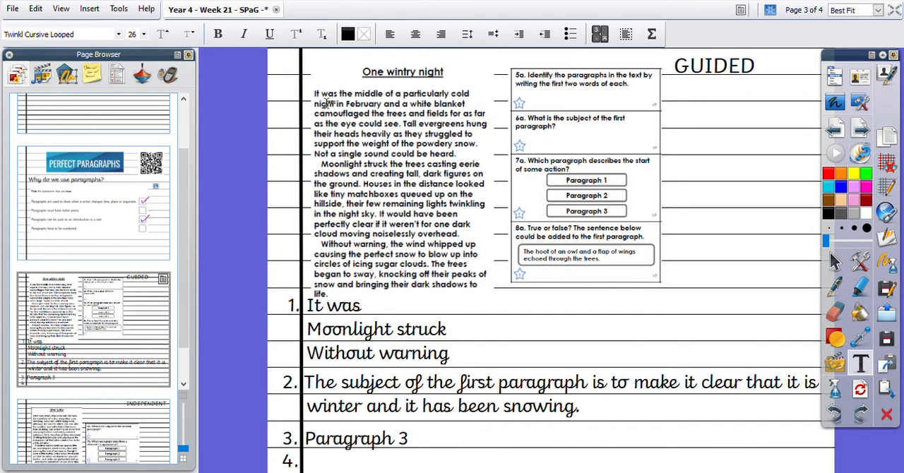
{"action": "mouse_move", "coordinate": [469, 189]}
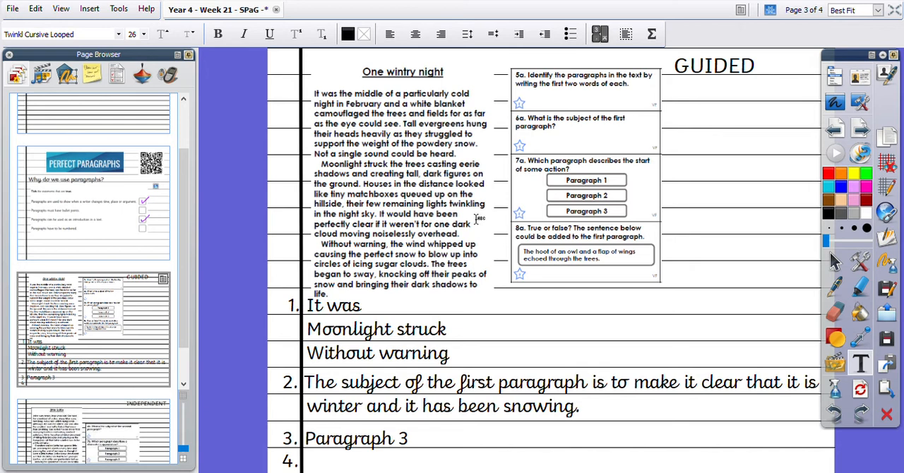
{"action": "mouse_move", "coordinate": [556, 296]}
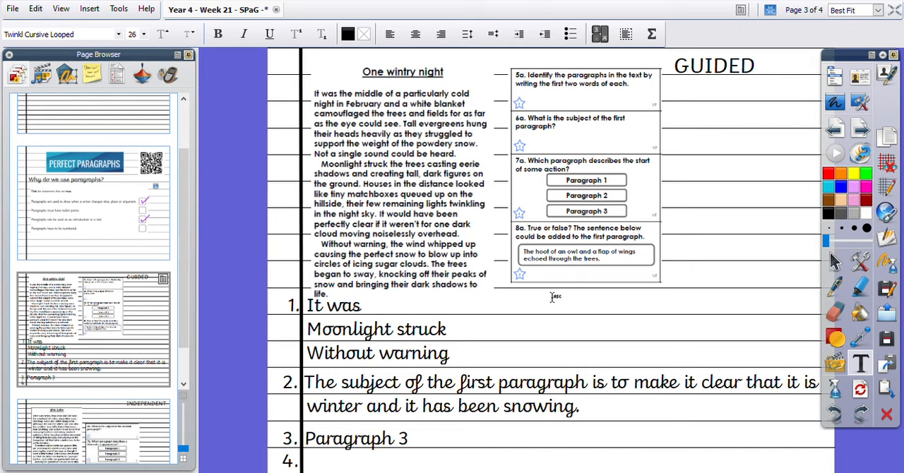
{"action": "mouse_move", "coordinate": [419, 136]}
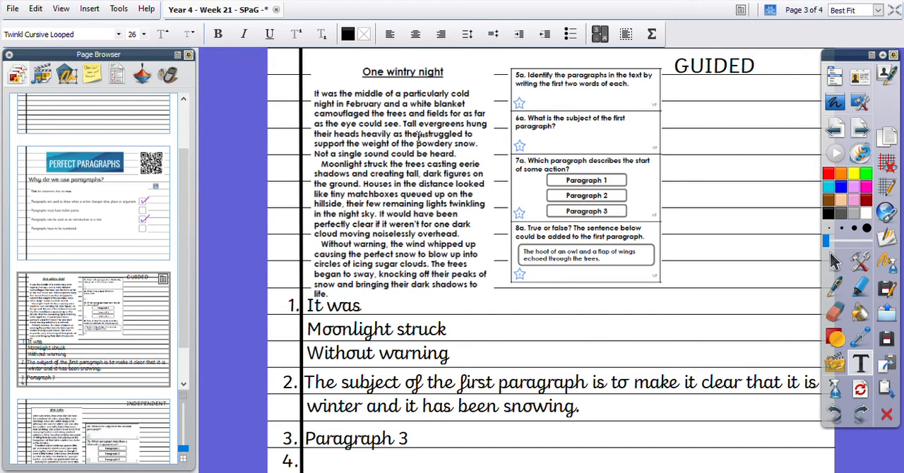
{"action": "mouse_move", "coordinate": [452, 131]}
{"action": "type", "text": " Incorrect"}
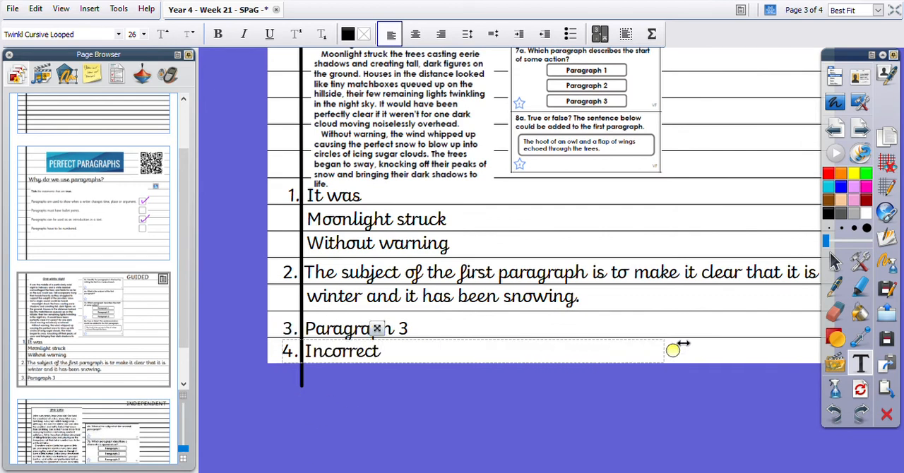
{"action": "type", "text": ". The"}
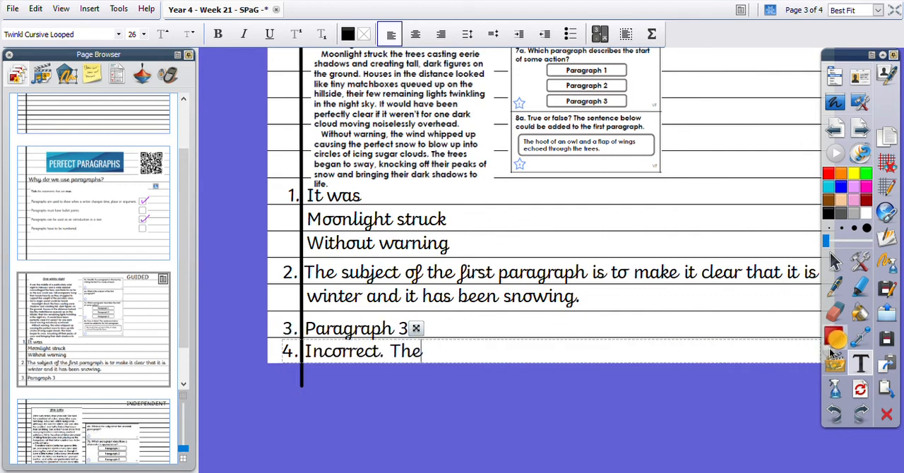
{"action": "type", "text": "sentence would suit"}
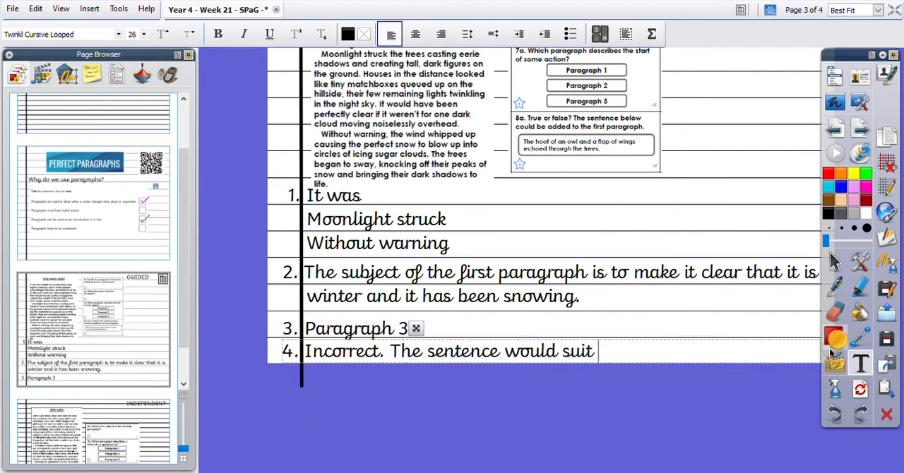
{"action": "type", "text": "paragraph 3."}
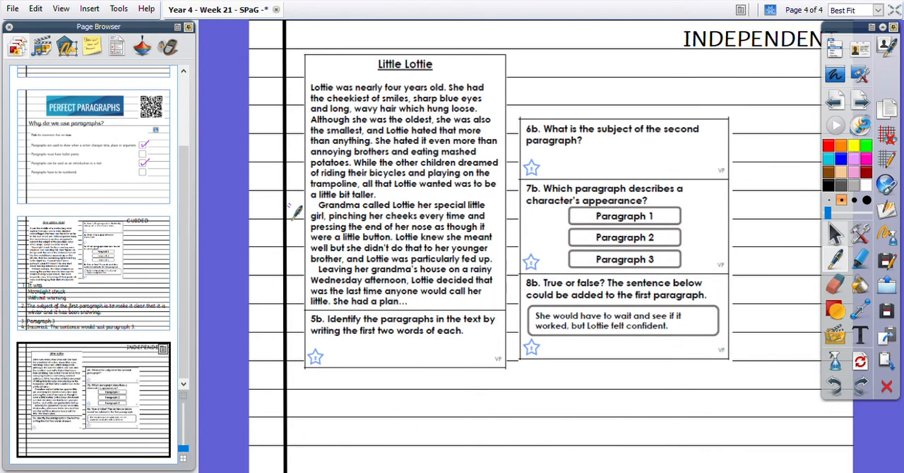
{"action": "mouse_move", "coordinate": [357, 148]}
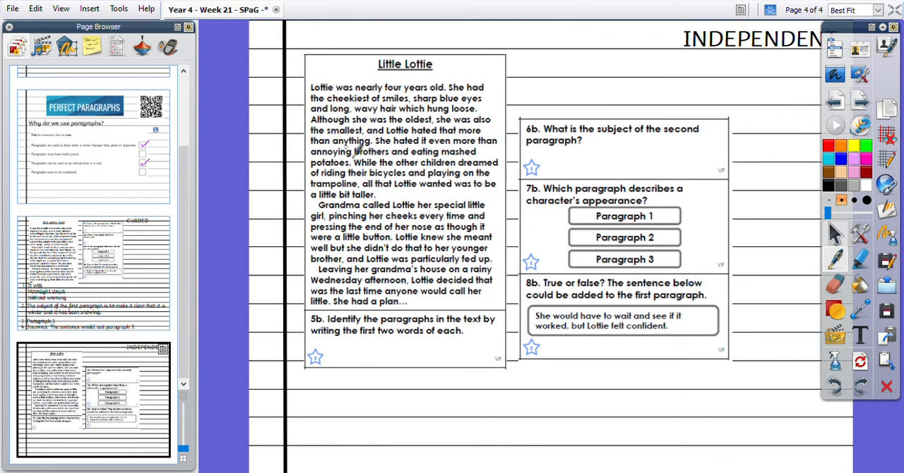